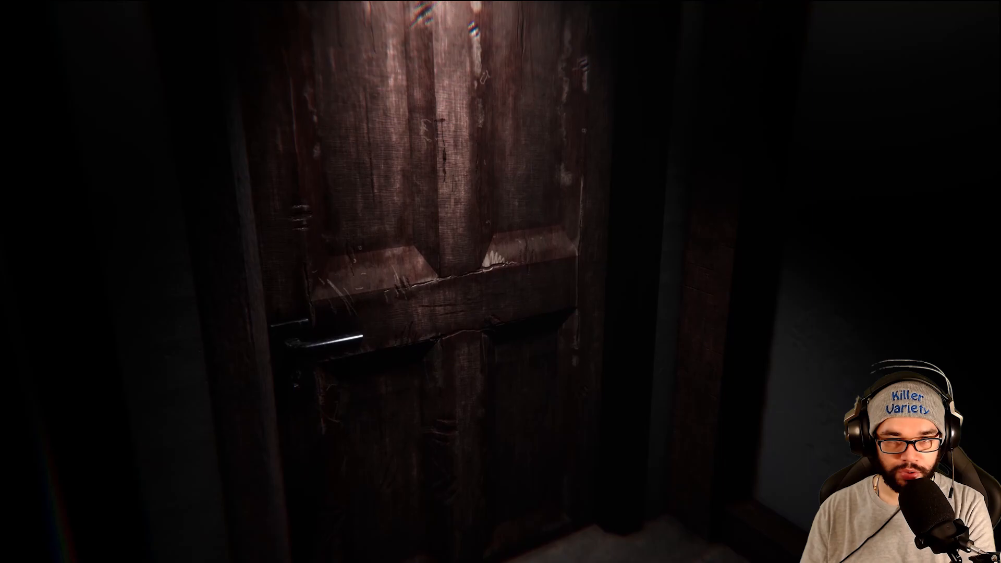
{"action": "mouse_move", "coordinate": [501, 281]}
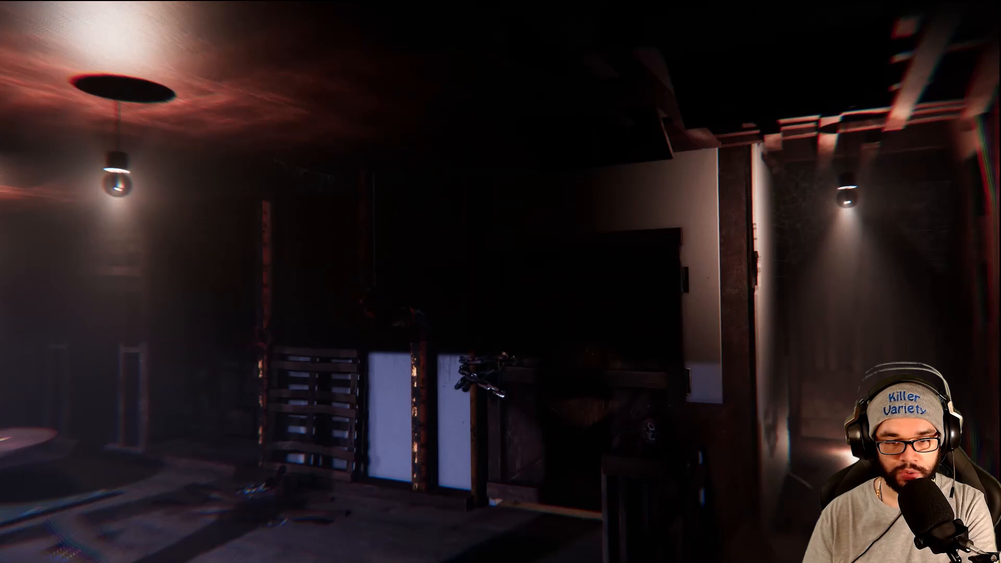
{"action": "mouse_move", "coordinate": [501, 282]}
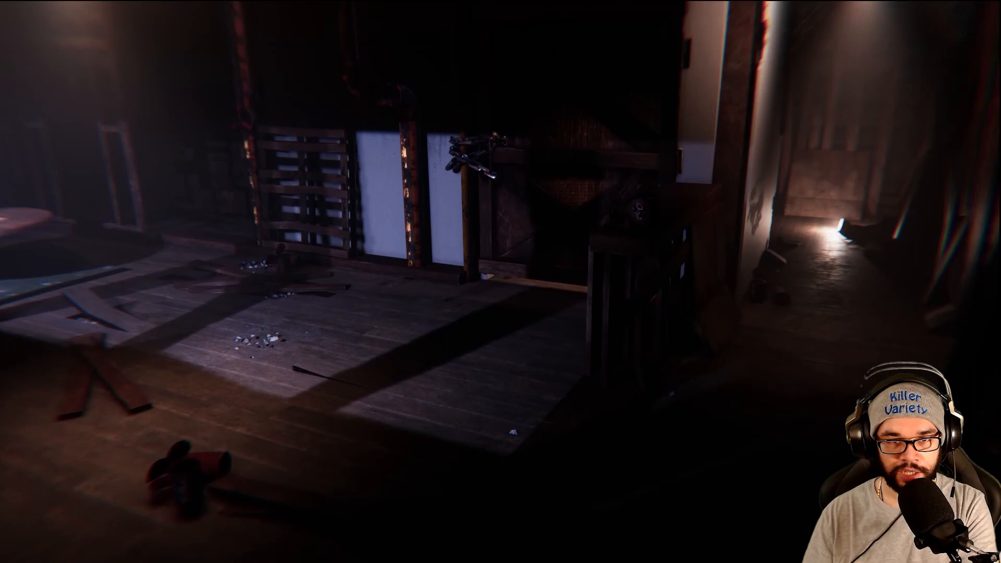
{"action": "mouse_move", "coordinate": [500, 282]}
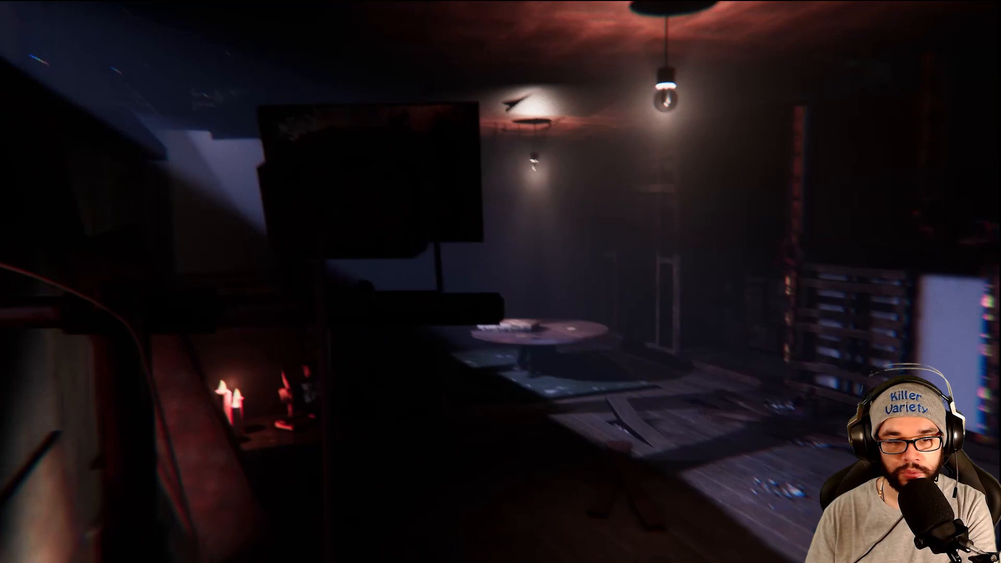
{"action": "mouse_move", "coordinate": [500, 281]}
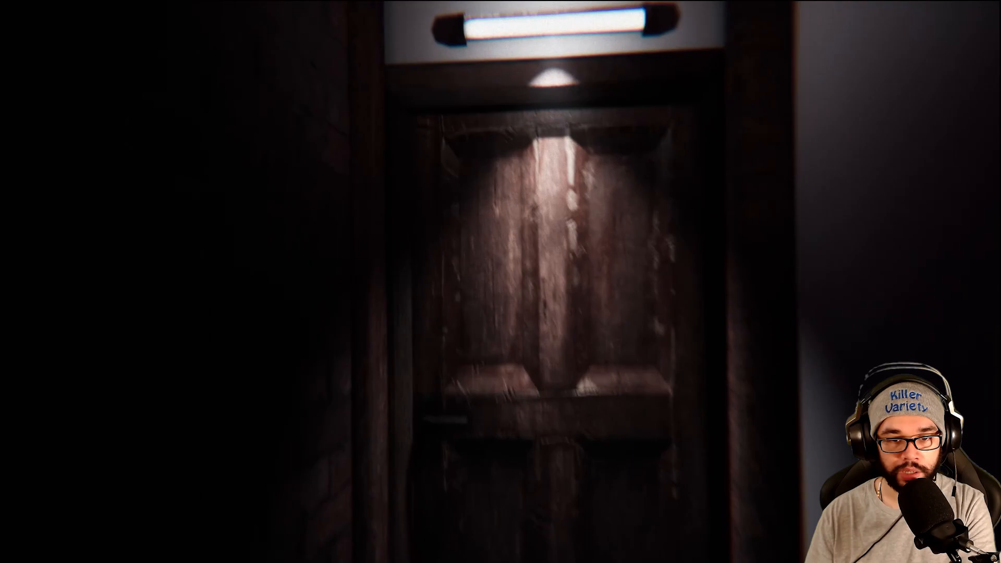
{"action": "mouse_move", "coordinate": [501, 282]}
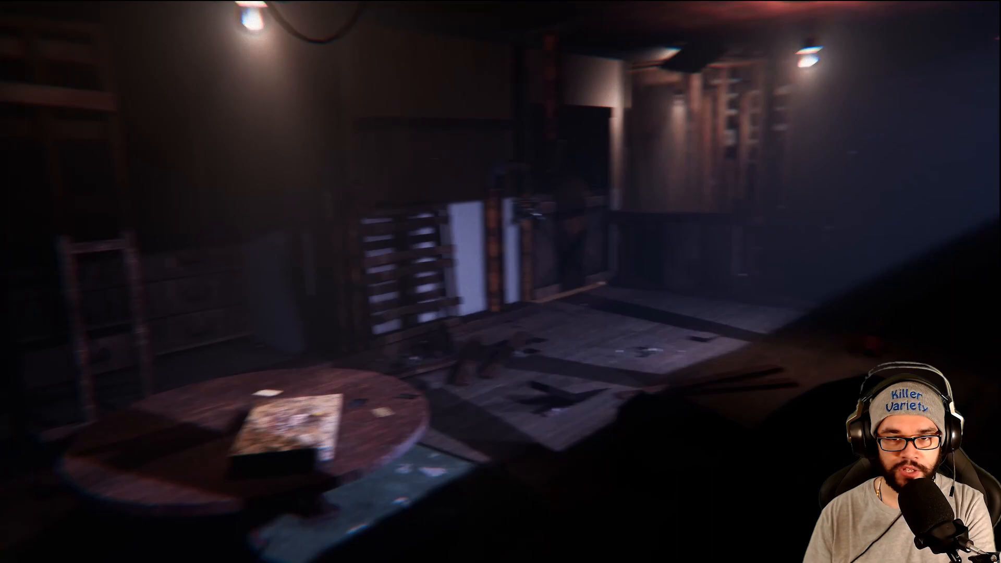
{"action": "mouse_move", "coordinate": [501, 281]}
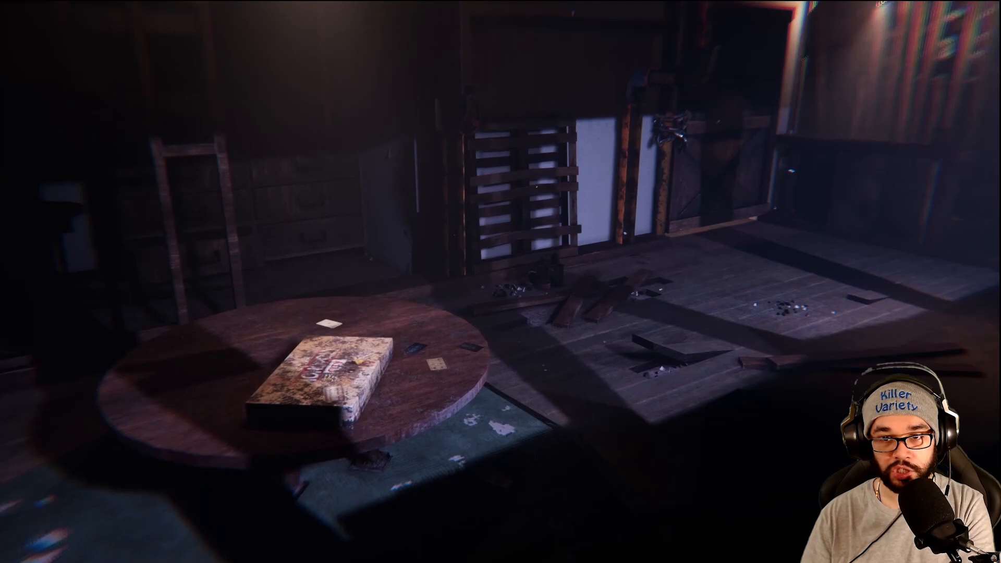
{"action": "mouse_move", "coordinate": [500, 281]}
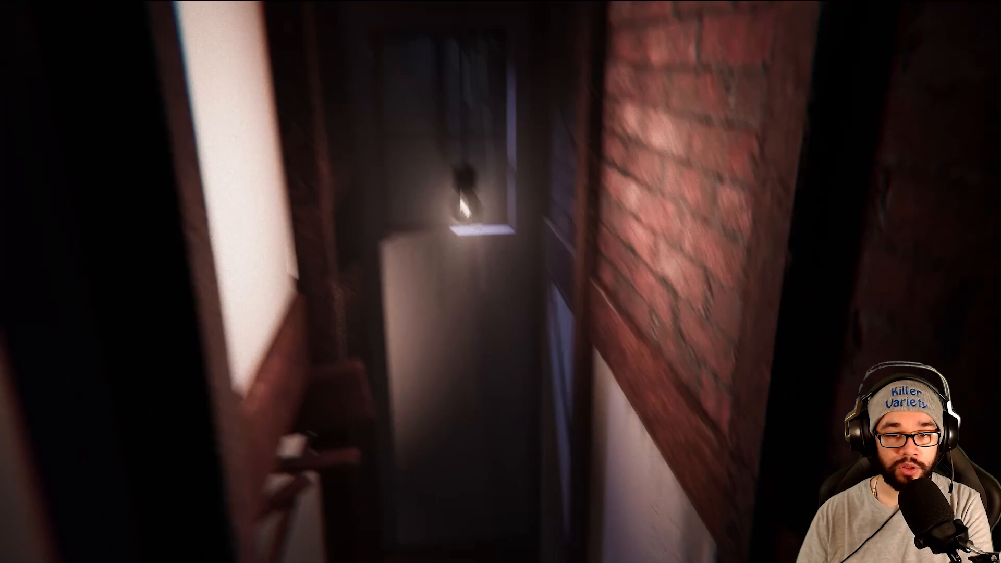
{"action": "mouse_move", "coordinate": [501, 281]}
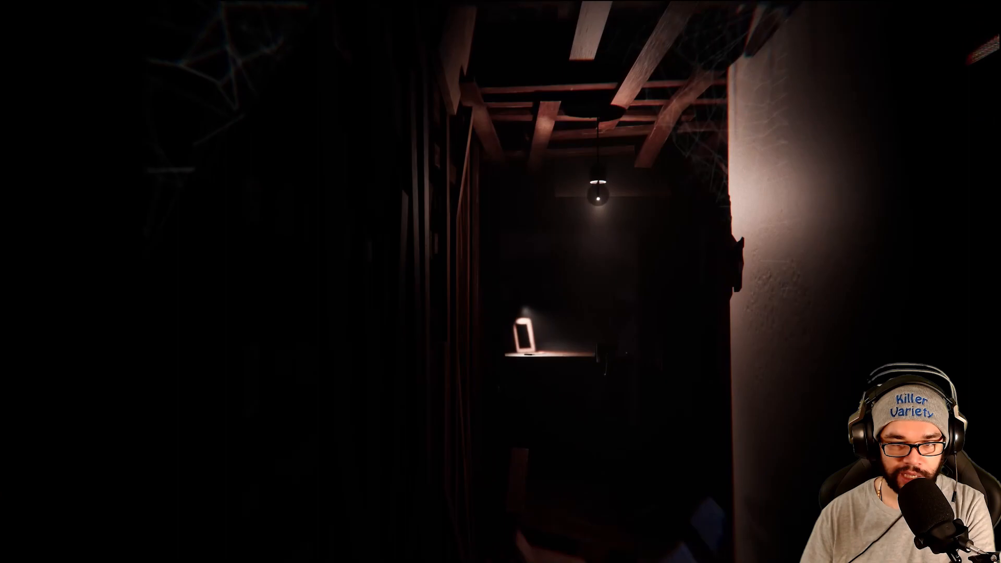
{"action": "mouse_move", "coordinate": [500, 282]}
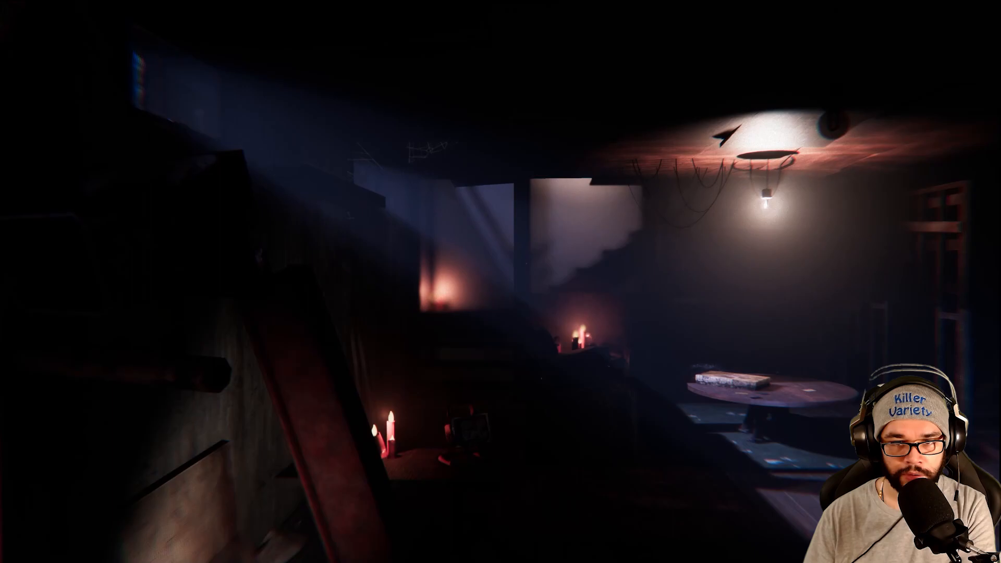
{"action": "mouse_move", "coordinate": [501, 282]}
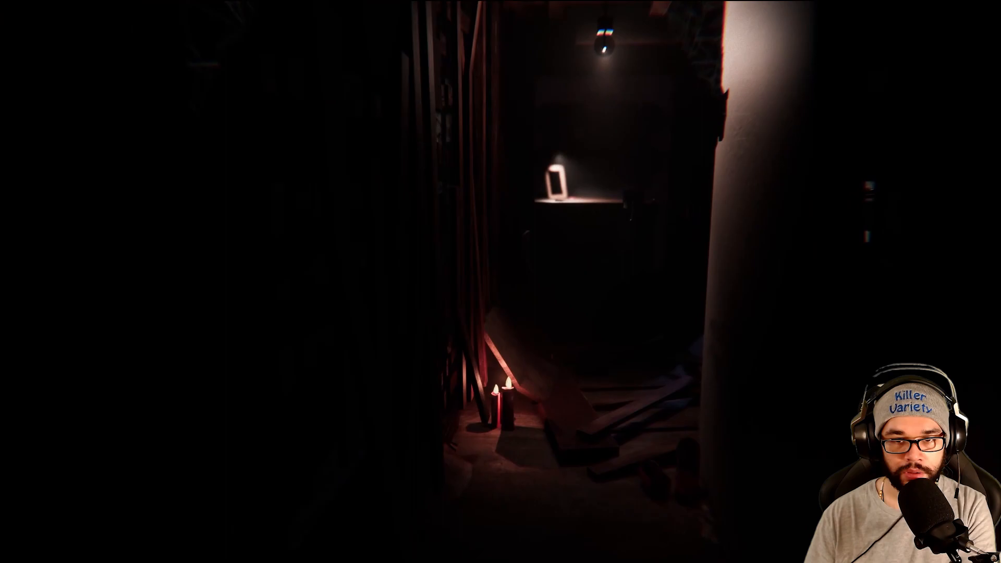
{"action": "mouse_move", "coordinate": [500, 282]}
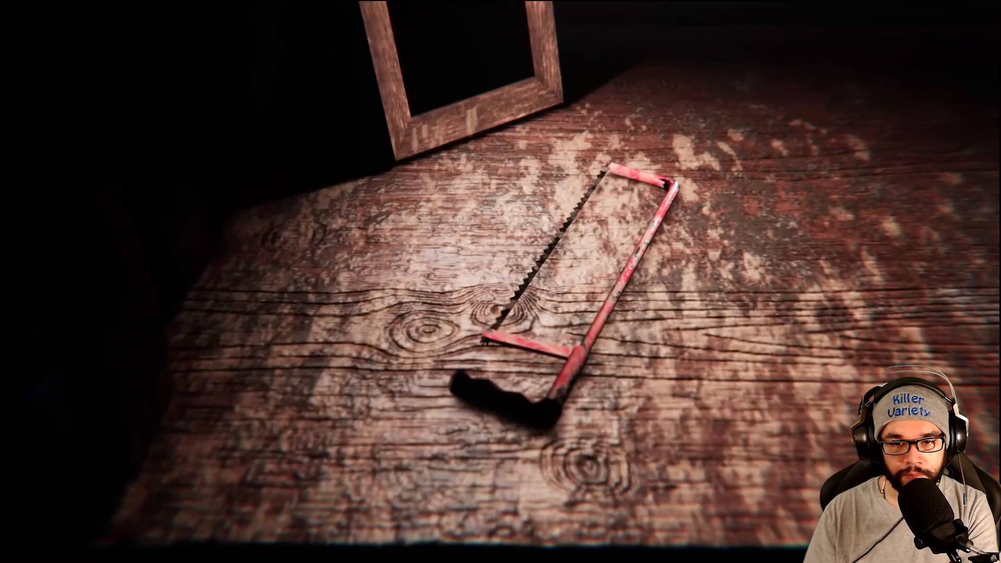
{"action": "mouse_move", "coordinate": [500, 281]}
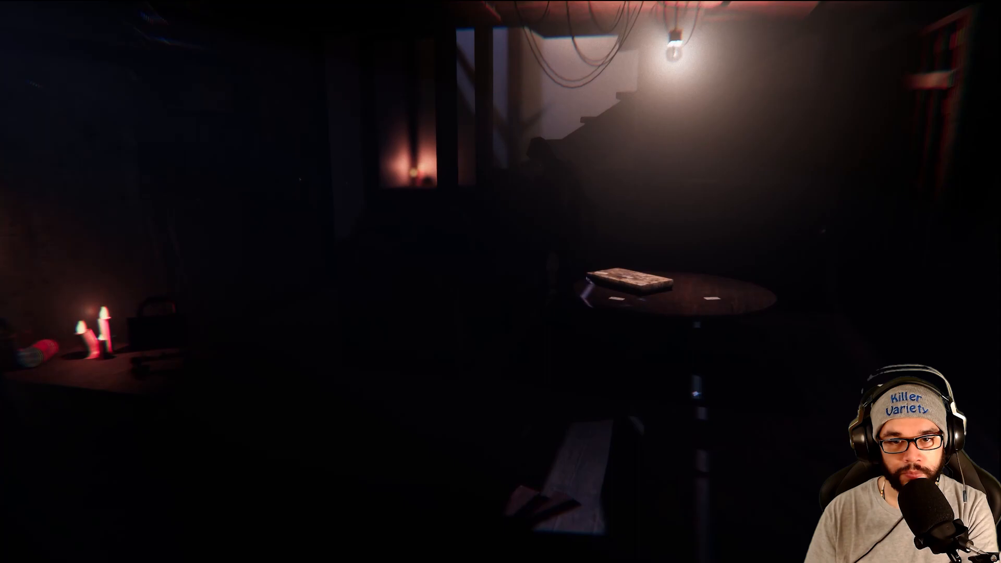
{"action": "mouse_move", "coordinate": [500, 281]}
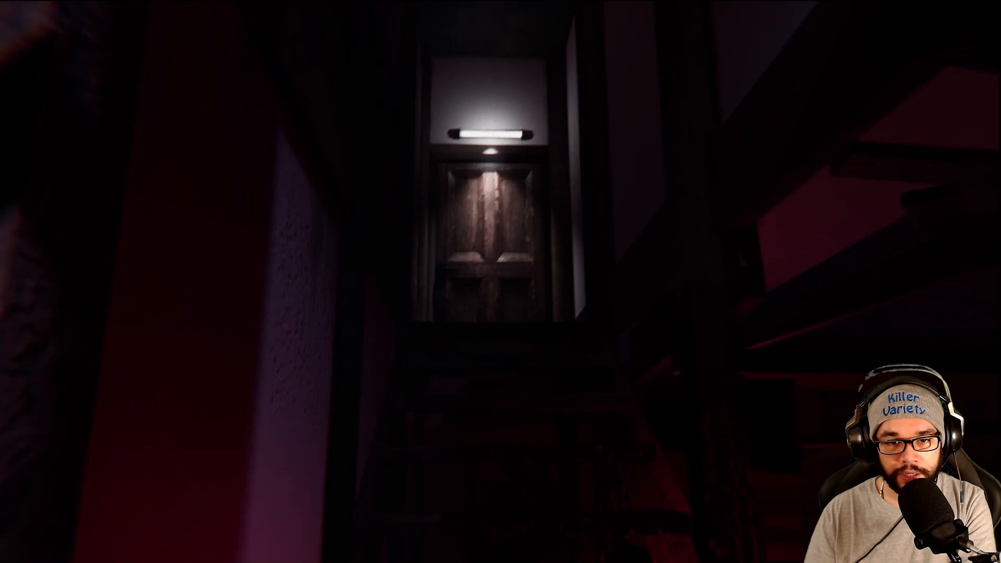
{"action": "key", "text": "w"}
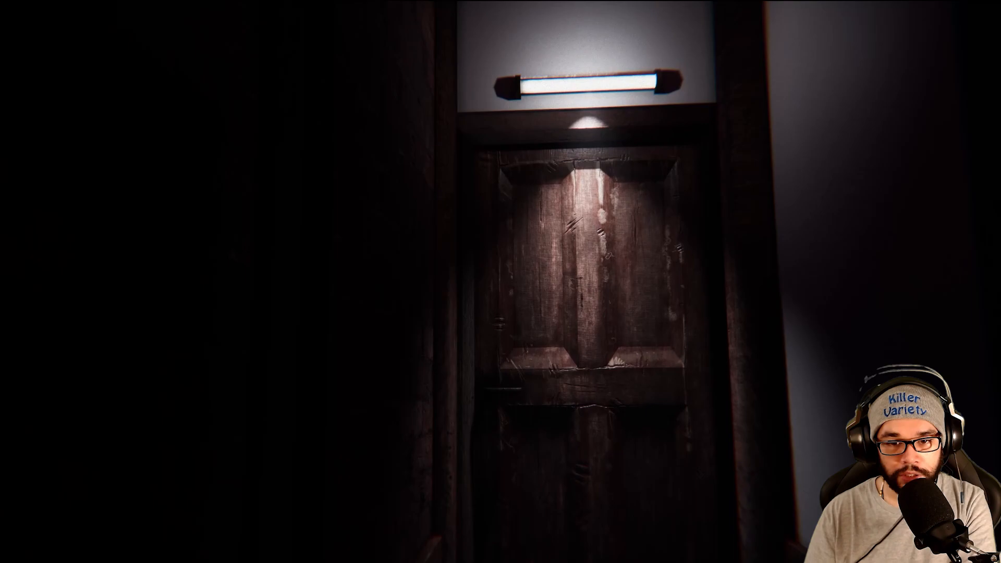